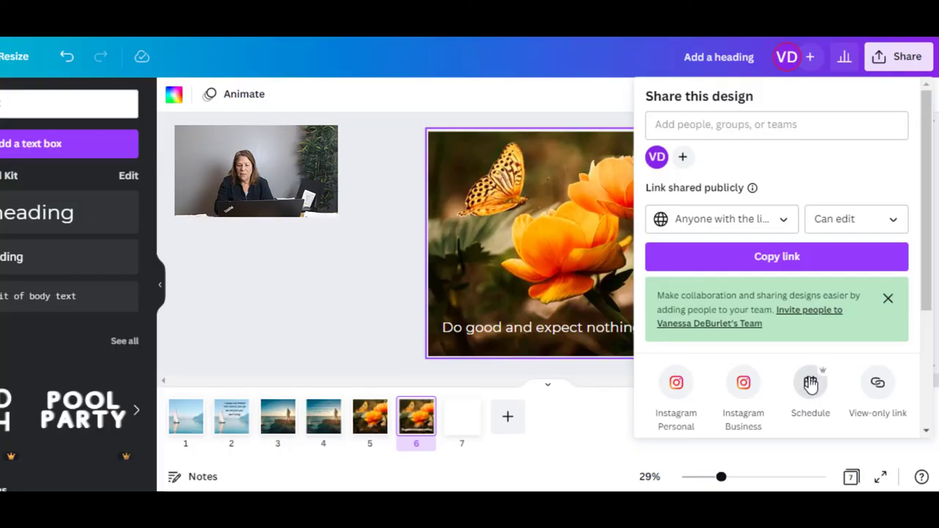
- Pick Friday, November 4 on the scheduling calendar, keeping 12:15 PM
{"action": "left_click", "coordinate": [810, 389]}
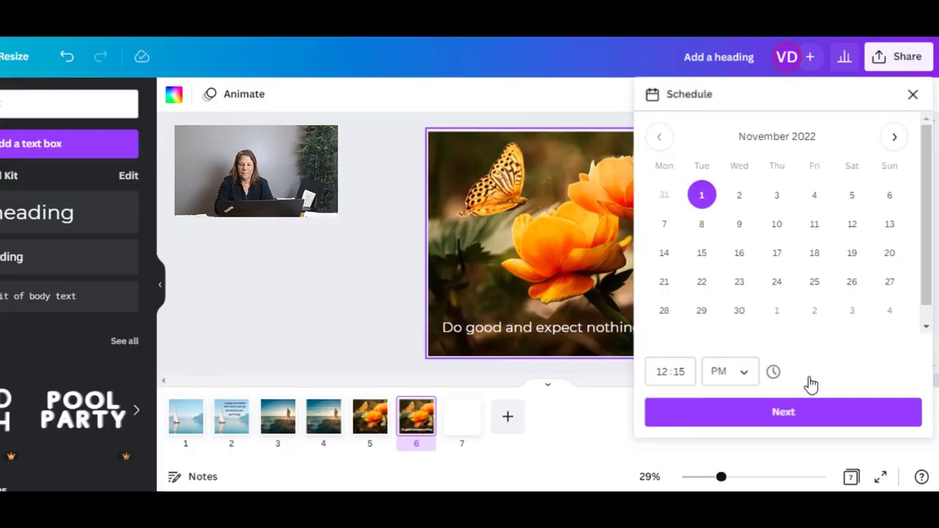
{"action": "mouse_move", "coordinate": [554, 232]}
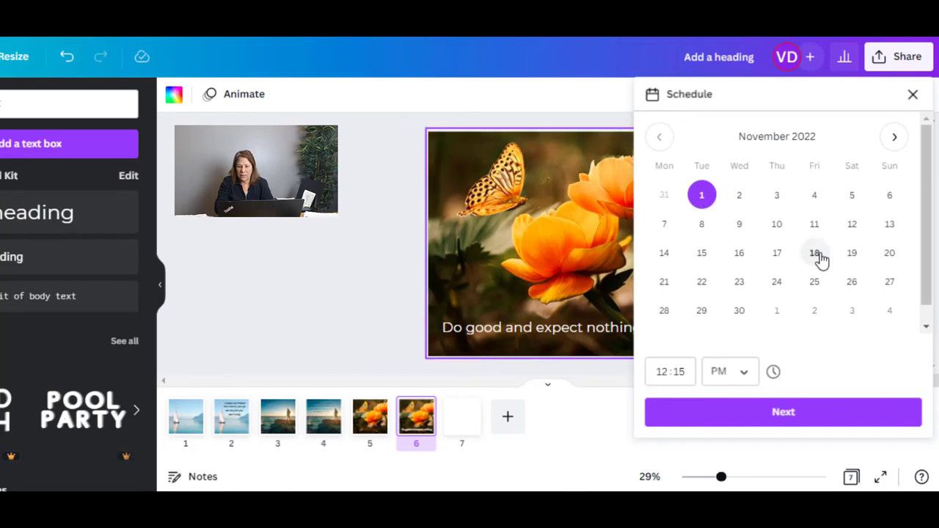
{"action": "mouse_move", "coordinate": [889, 195]}
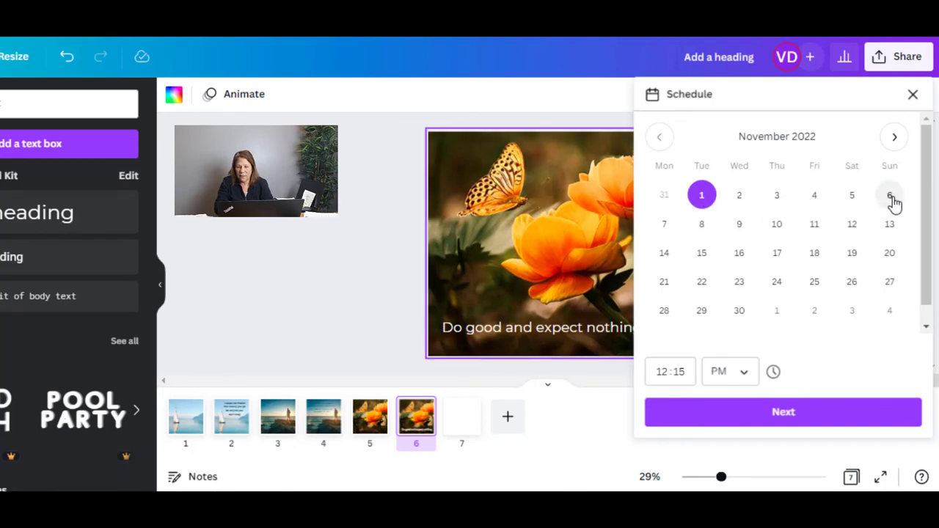
{"action": "left_click", "coordinate": [814, 195]}
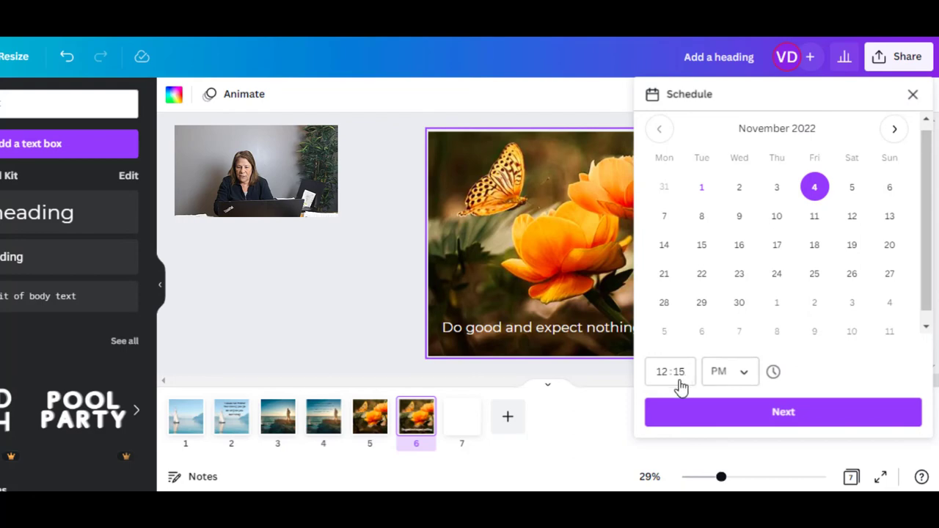
{"action": "mouse_move", "coordinate": [783, 412]}
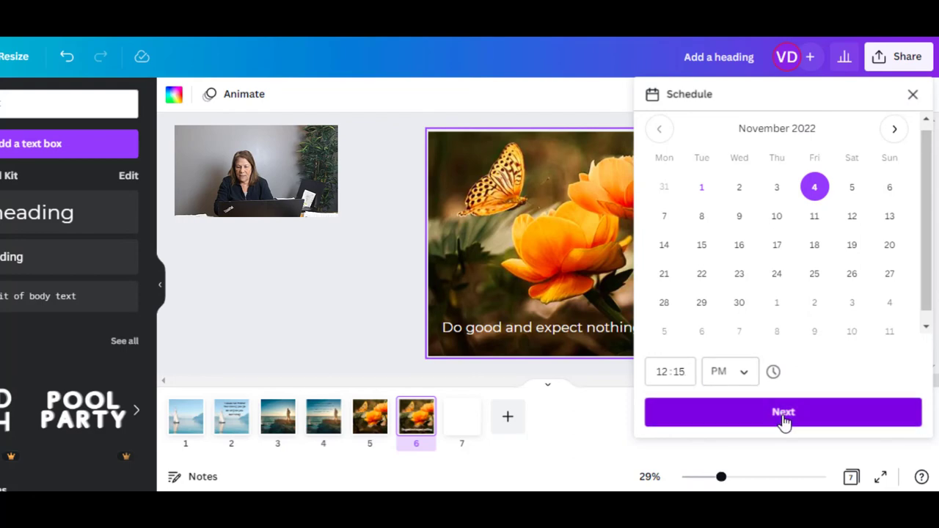
- Confirm the Nov 4, 12:15 PM slot and browse the posting channel list
{"action": "left_click", "coordinate": [783, 412]}
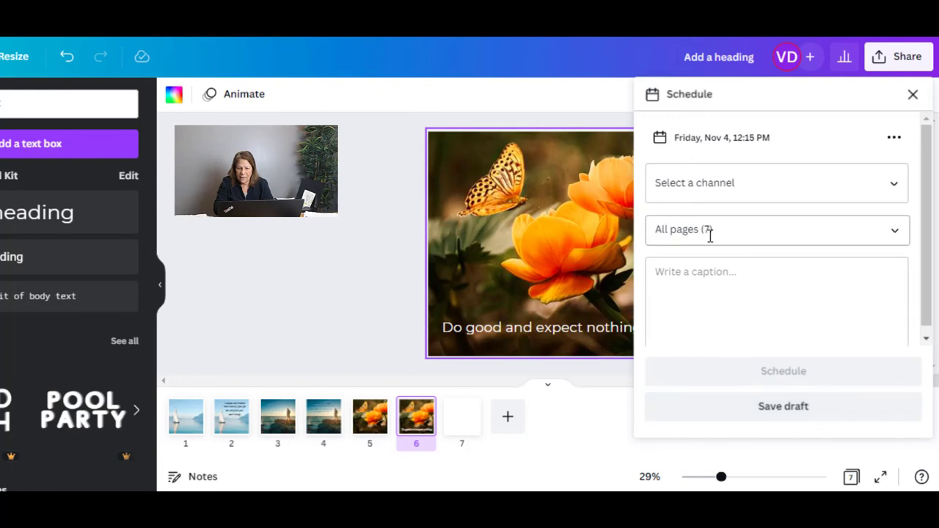
{"action": "mouse_move", "coordinate": [750, 184]}
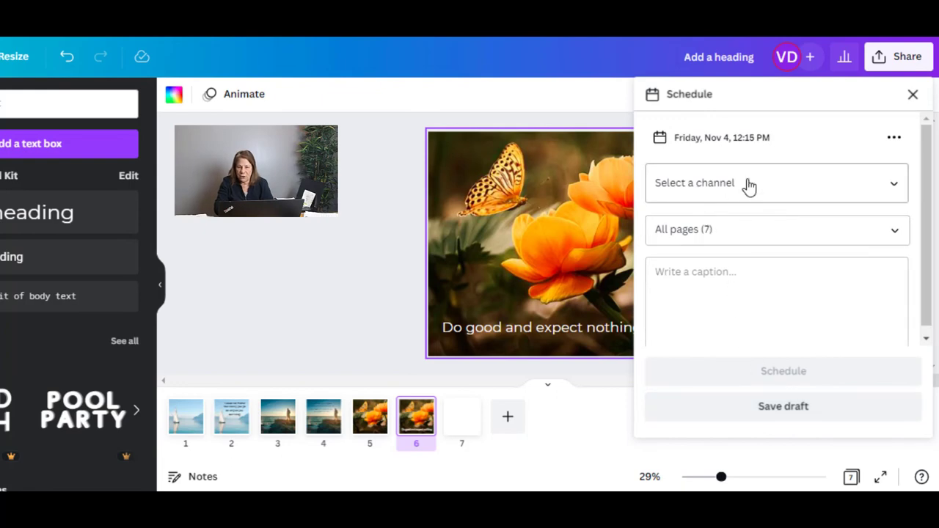
{"action": "left_click", "coordinate": [776, 183]}
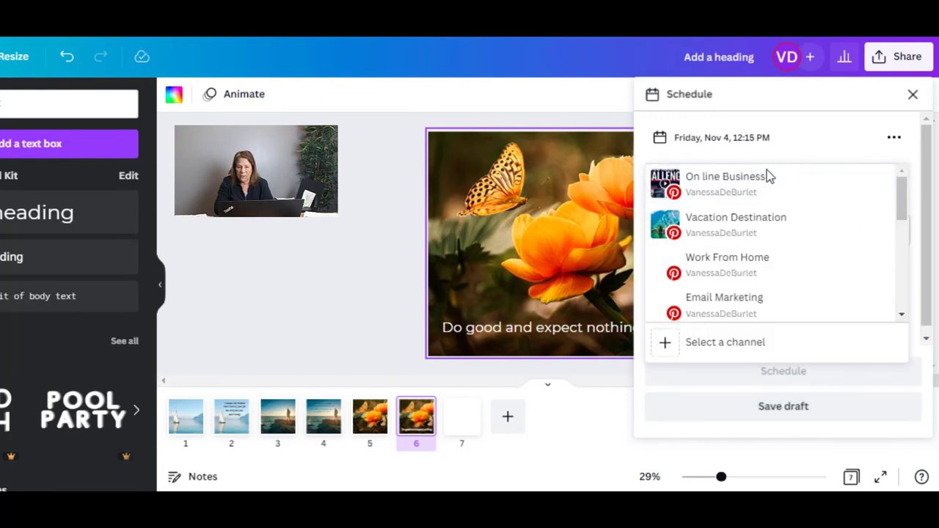
{"action": "scroll", "scroll_direction": "down", "scroll_amount": 3}
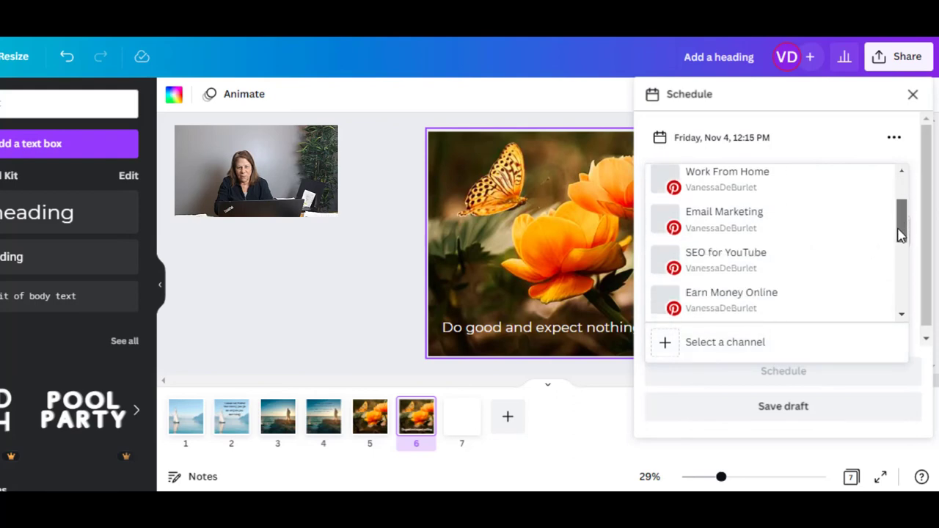
{"action": "scroll", "scroll_direction": "up", "scroll_amount": 3}
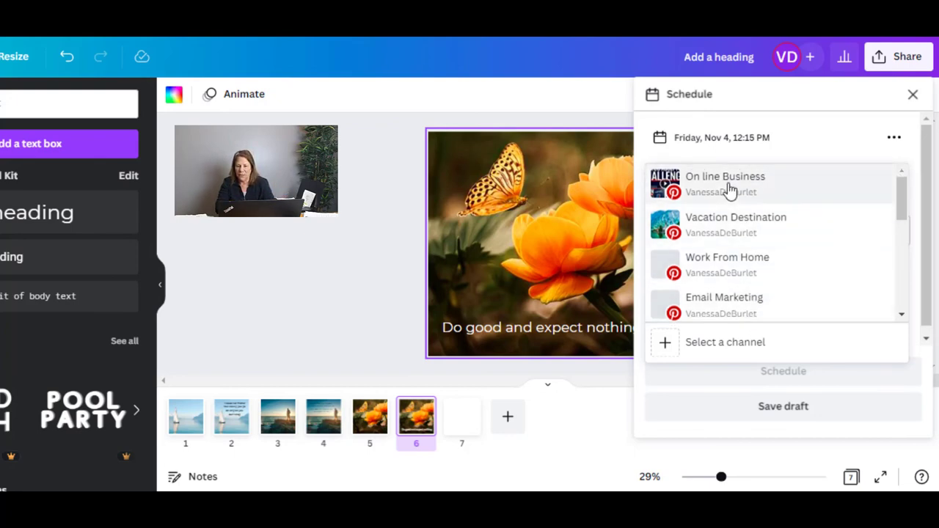
{"action": "mouse_move", "coordinate": [894, 143]}
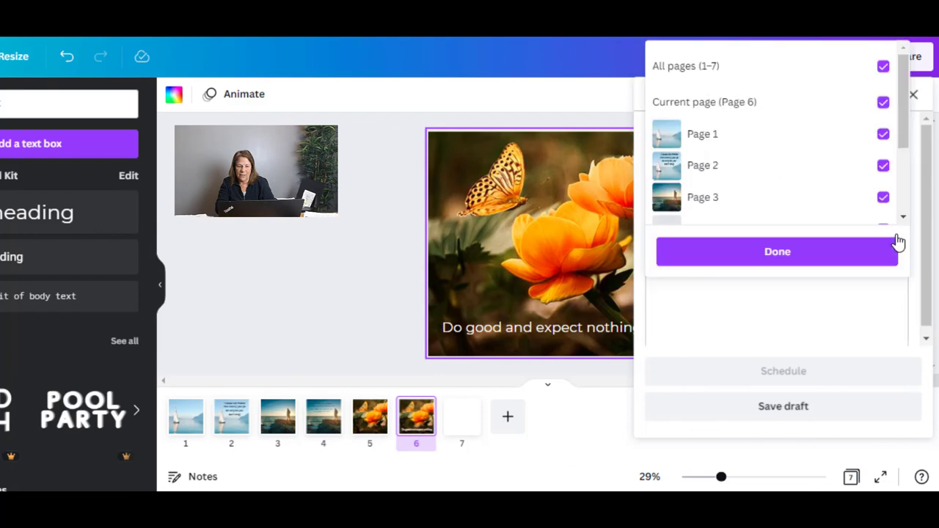
{"action": "mouse_move", "coordinate": [712, 139]}
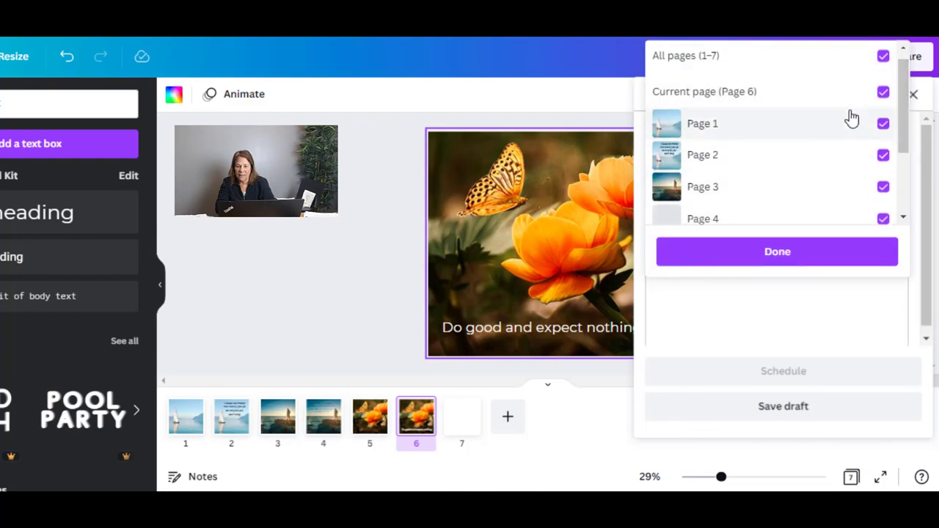
- Clear All pages, select only Page 2, and confirm with Done
{"action": "left_click", "coordinate": [883, 55]}
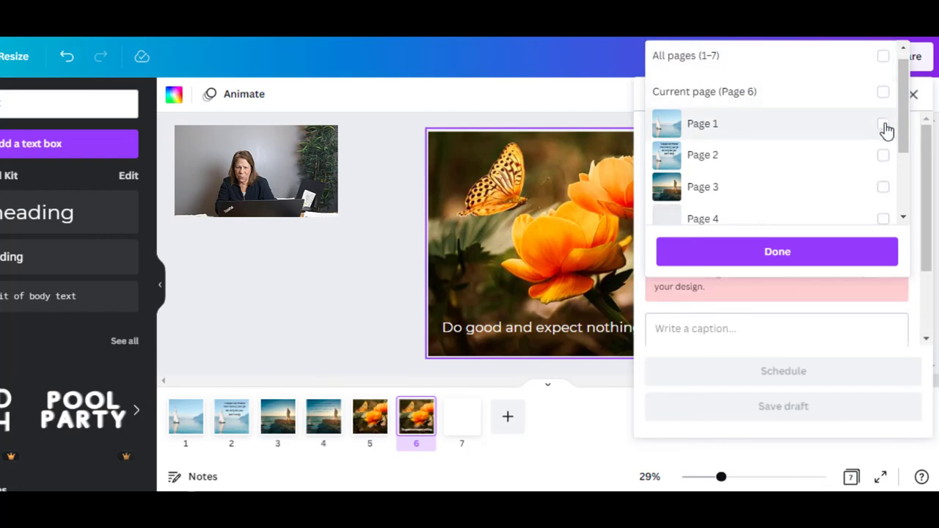
{"action": "left_click", "coordinate": [883, 155]}
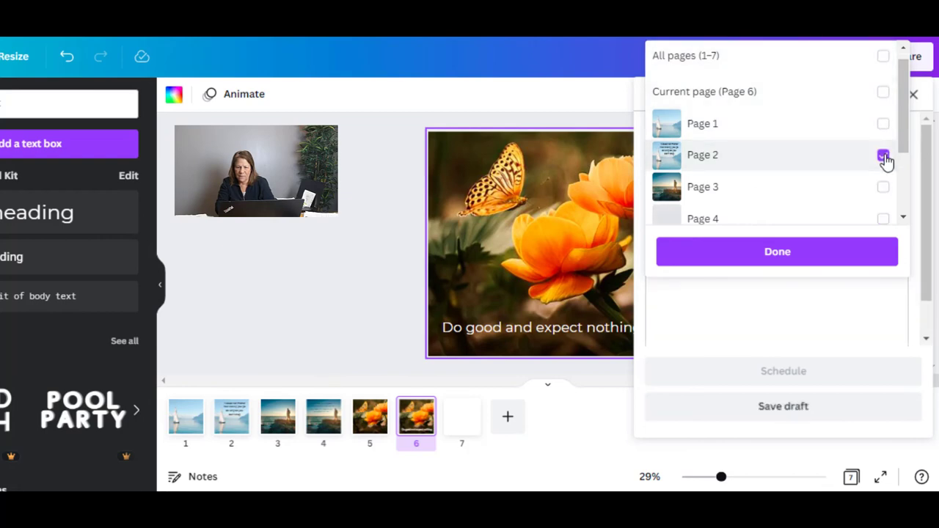
{"action": "left_click", "coordinate": [777, 251]}
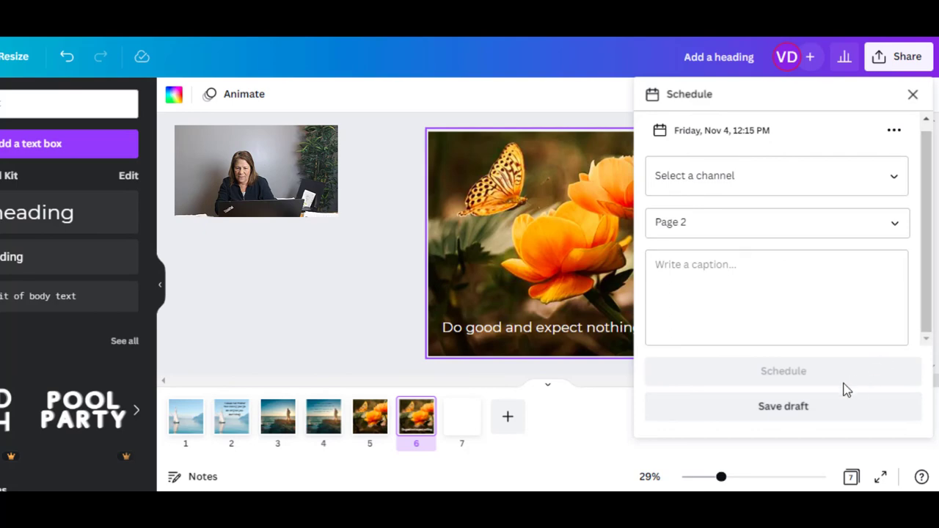
- Select the On line Business channel plus another channel for the post
{"action": "left_click", "coordinate": [775, 297]}
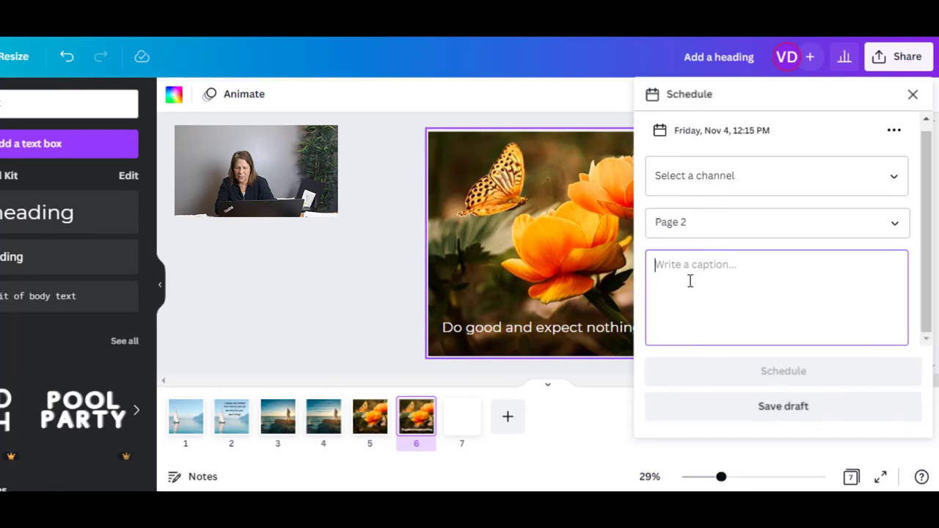
{"action": "left_click", "coordinate": [775, 175]}
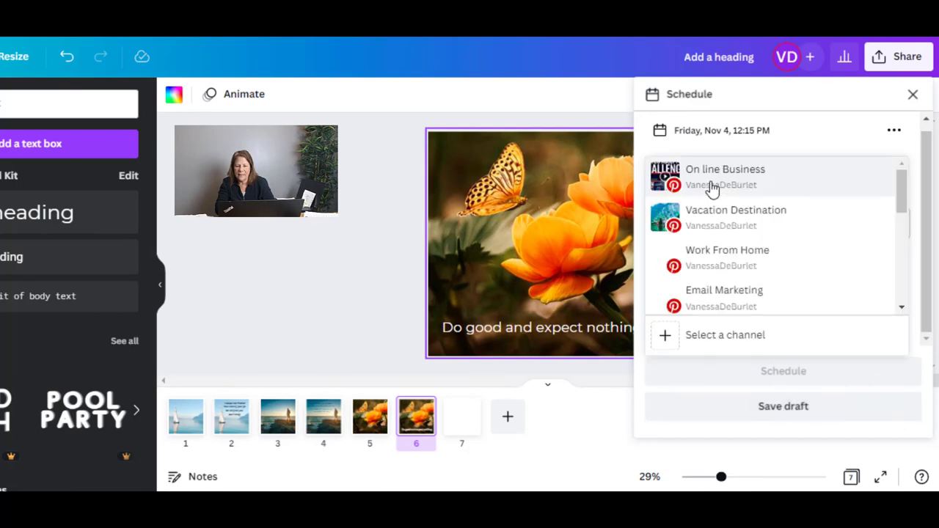
{"action": "left_click", "coordinate": [724, 176]}
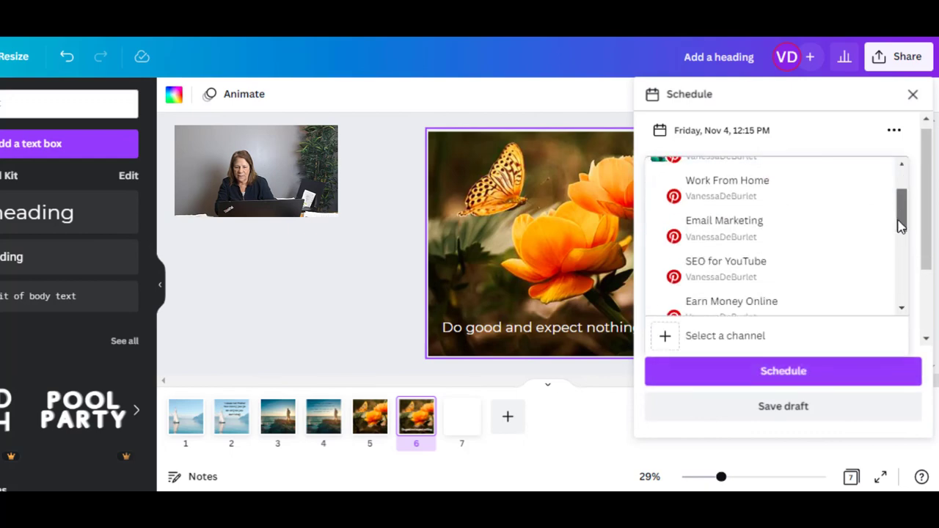
{"action": "scroll", "scroll_direction": "down", "scroll_amount": 3}
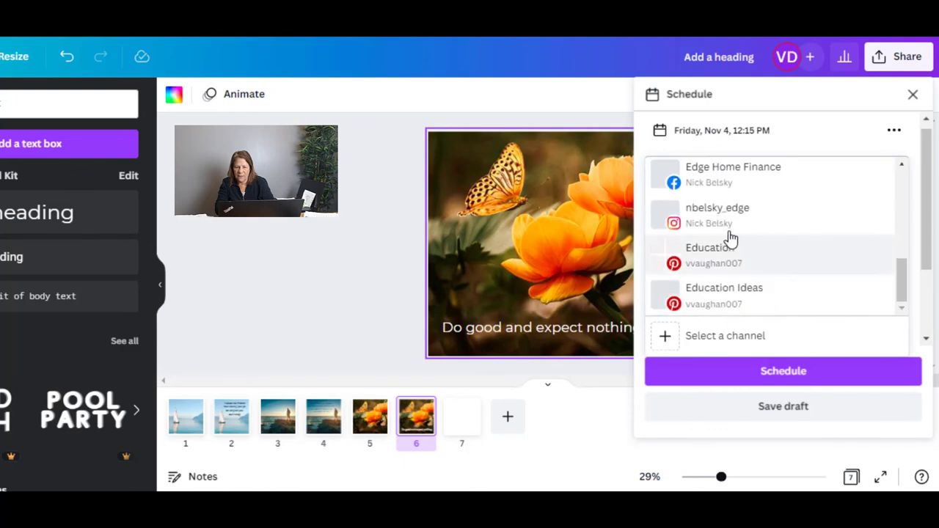
{"action": "left_click", "coordinate": [717, 215]}
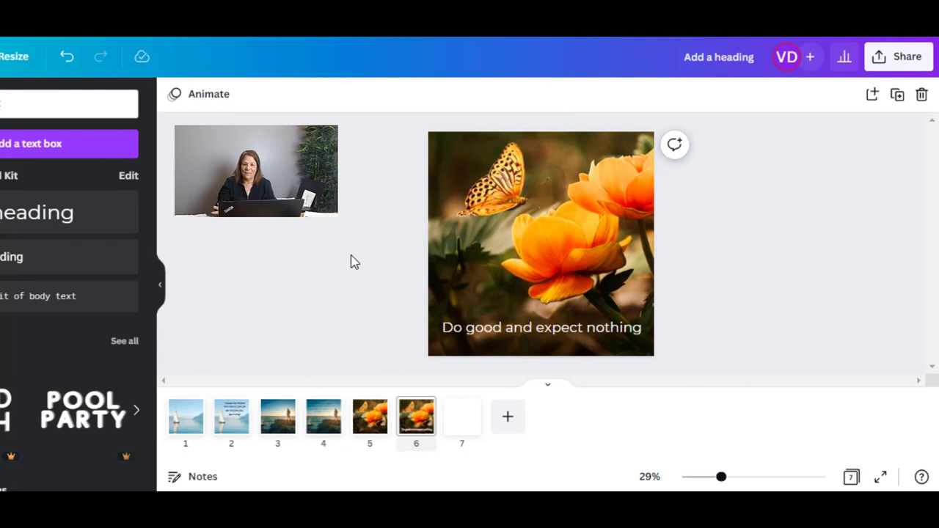
{"action": "mouse_move", "coordinate": [190, 281]}
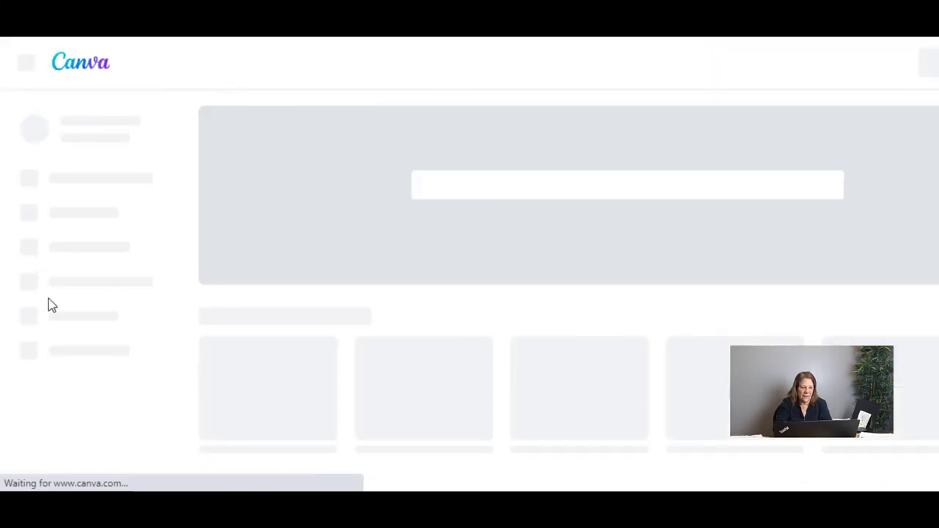
{"action": "mouse_move", "coordinate": [68, 396]}
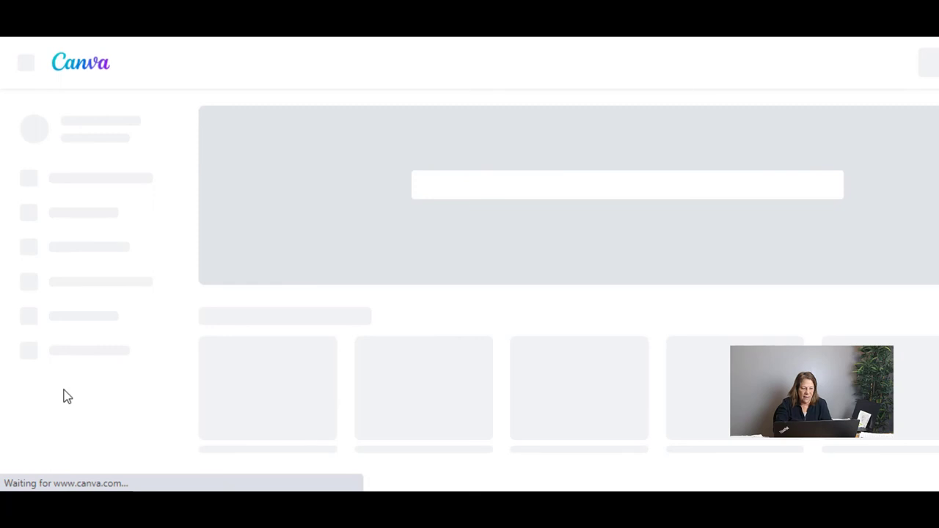